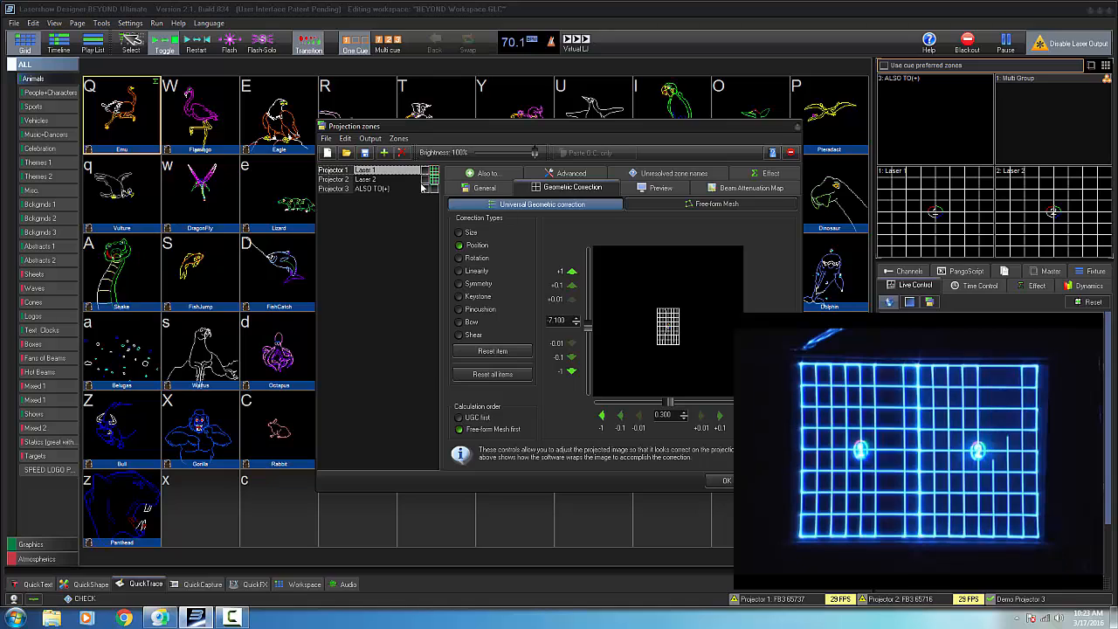
Step: Select the ALSO TO(+) zone and reveal its 'Also to' list feeding Laser 1 and Laser 2
{"action": "left_click", "coordinate": [484, 188]}
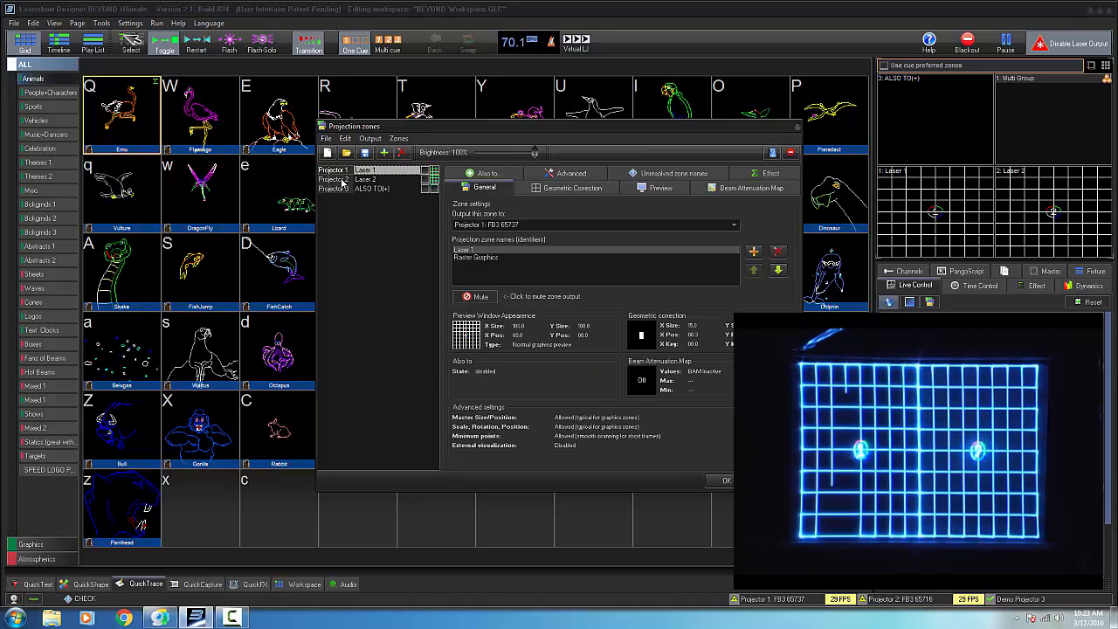
{"action": "left_click", "coordinate": [334, 179]}
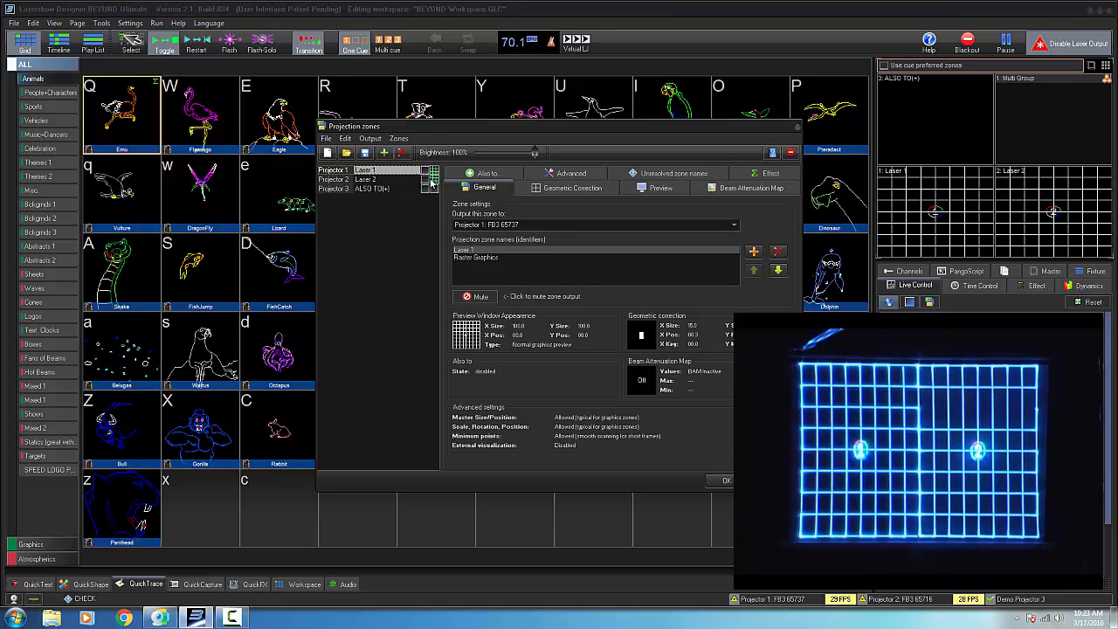
{"action": "left_click", "coordinate": [371, 189]}
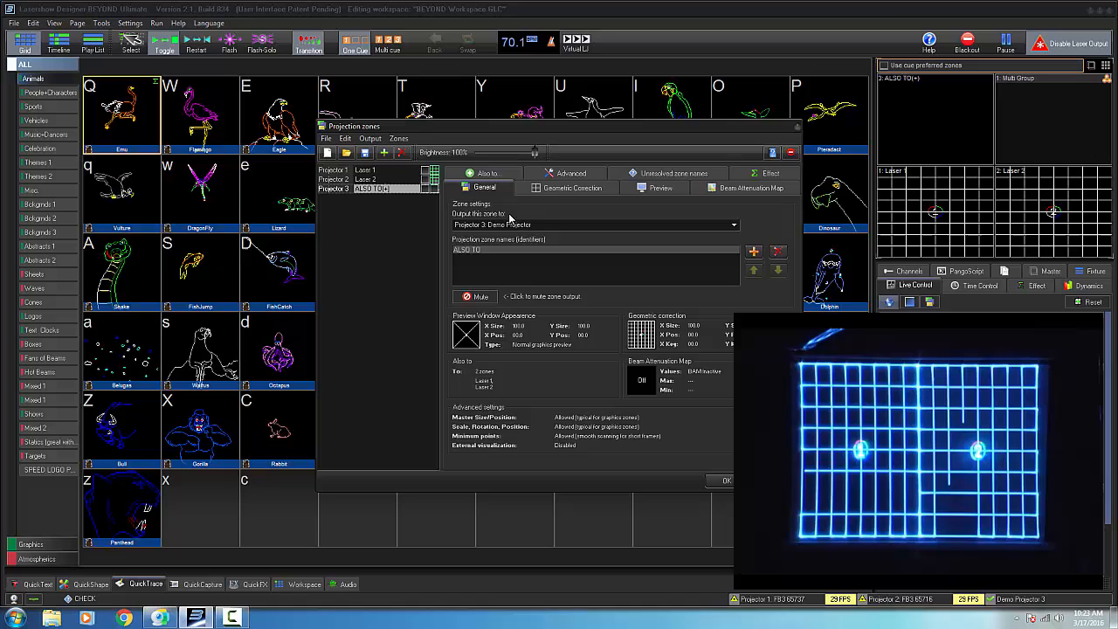
{"action": "left_click", "coordinate": [487, 173]}
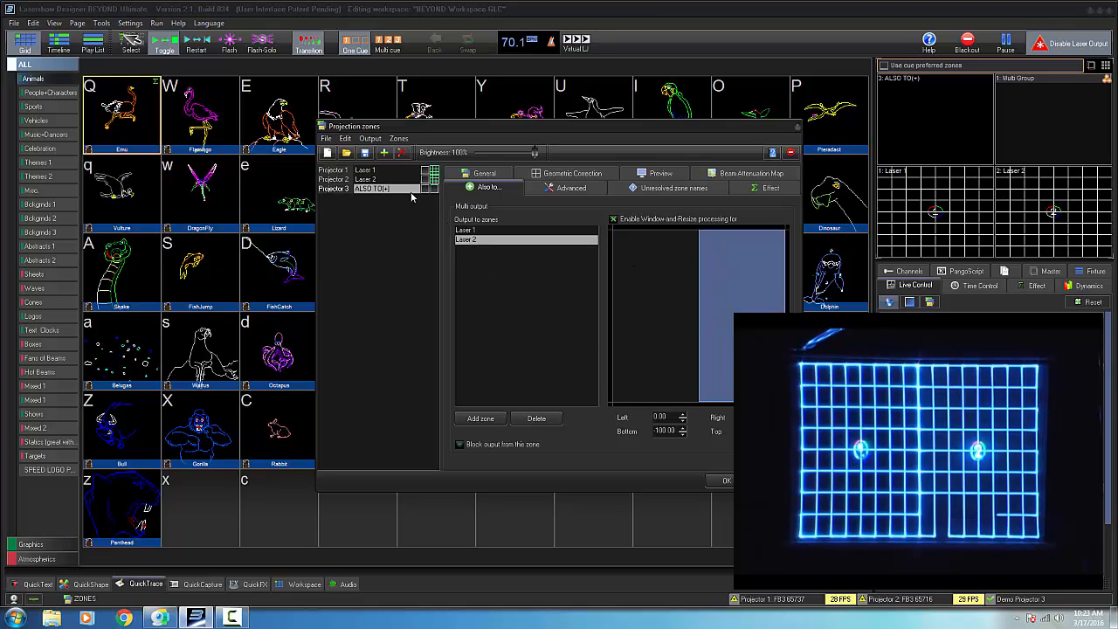
Step: Show Laser 1's Geometric Correction settings in Projection zones
{"action": "left_click", "coordinate": [466, 229]}
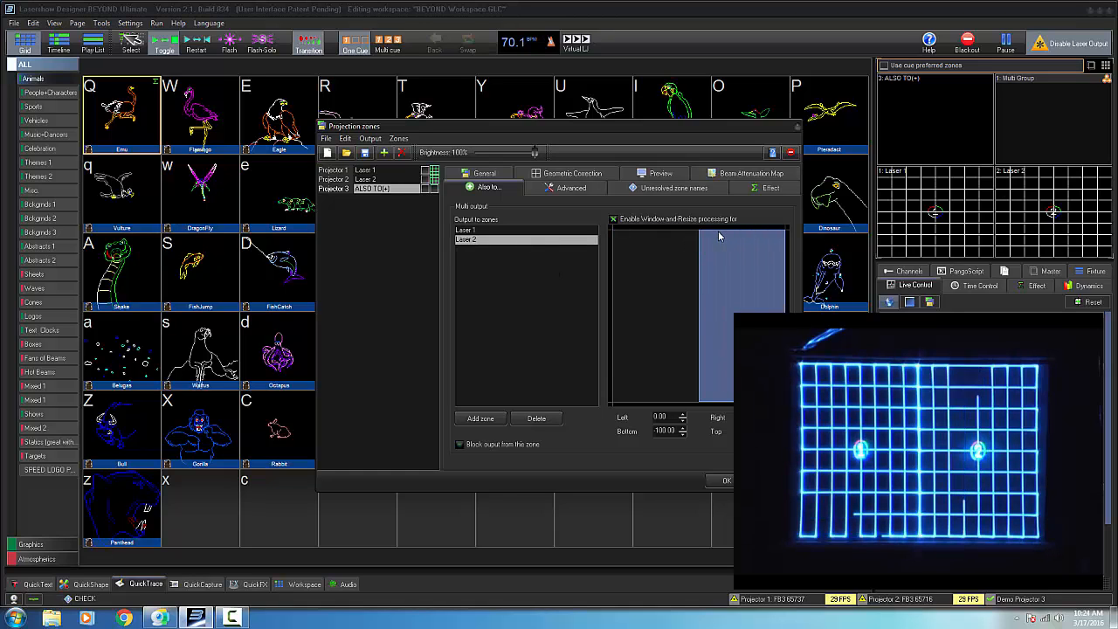
{"action": "left_click", "coordinate": [573, 173]}
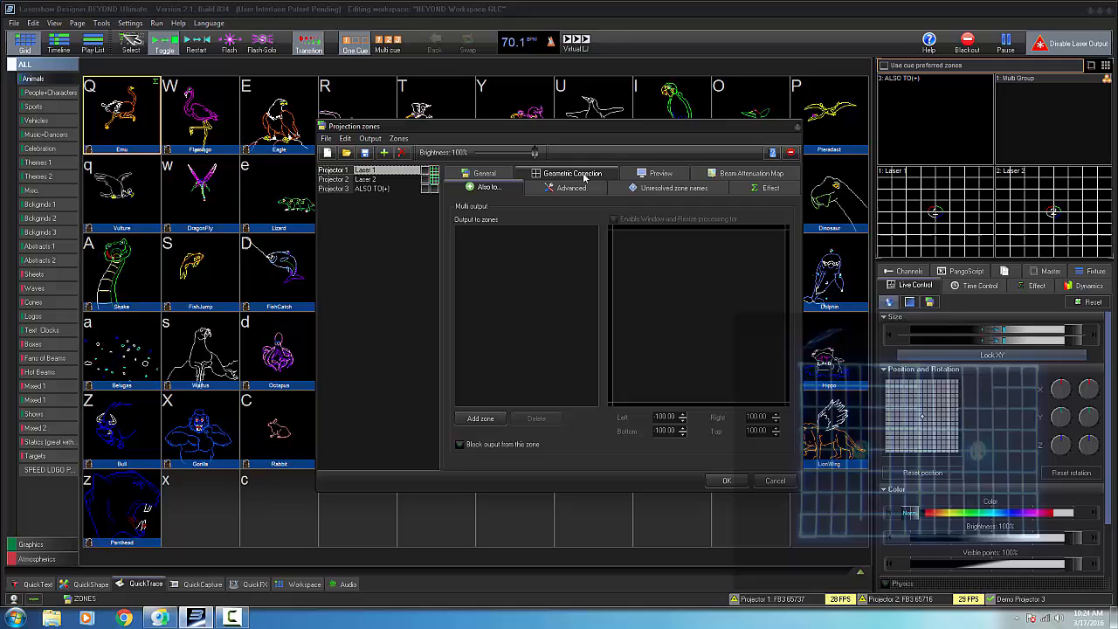
{"action": "left_click", "coordinate": [572, 187]}
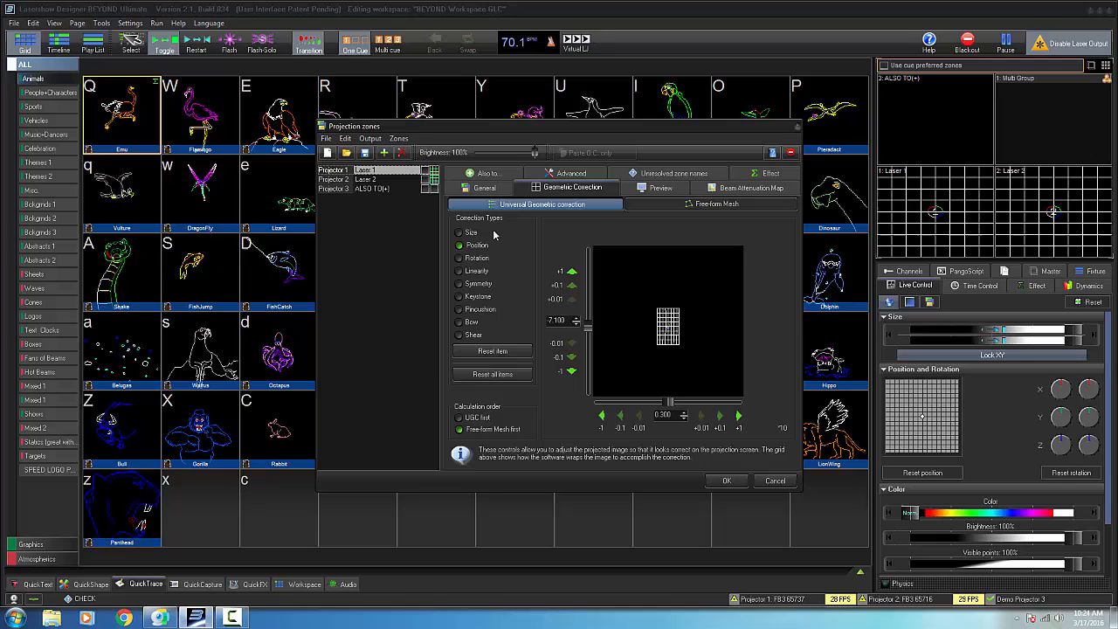
Step: Close the Projection zones window with OK, back to the animal cue grid
{"action": "left_click", "coordinate": [459, 232]}
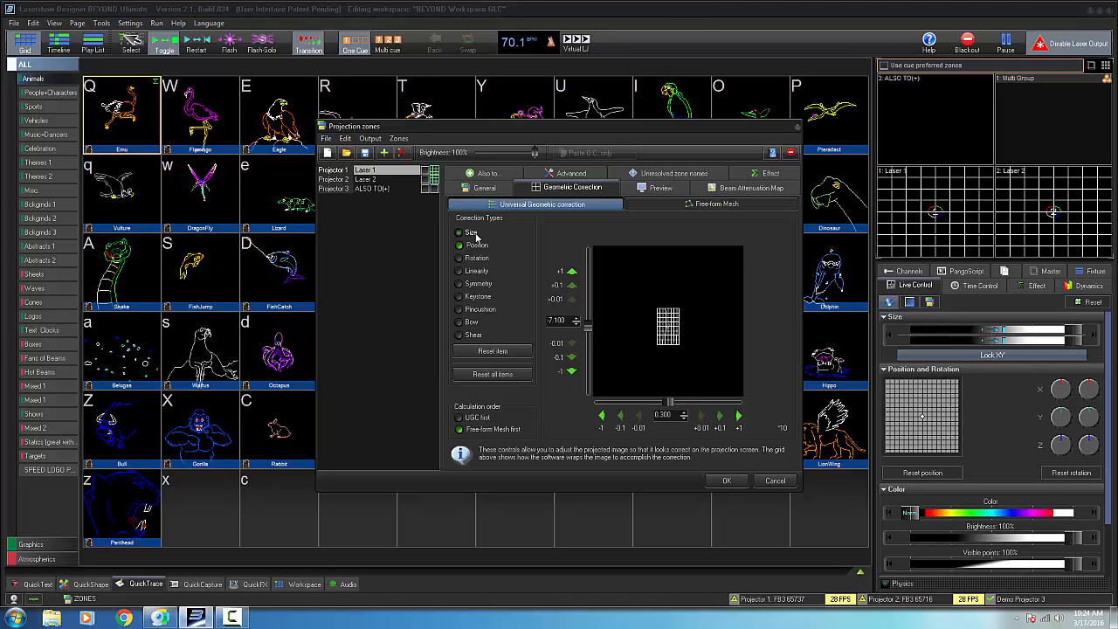
{"action": "left_click", "coordinate": [460, 245]}
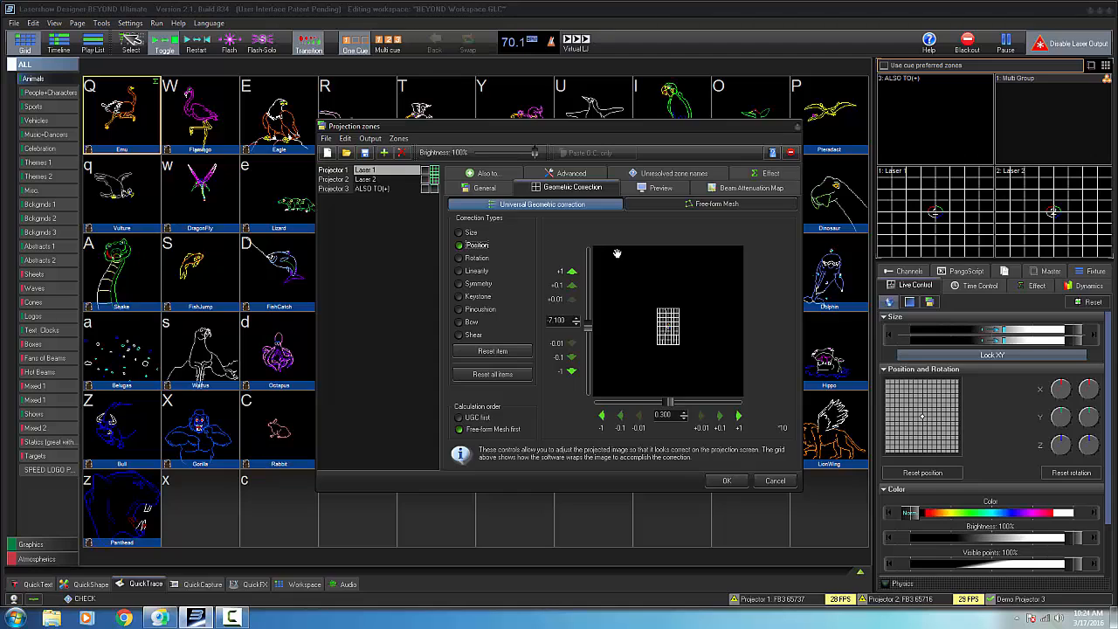
{"action": "mouse_move", "coordinate": [807, 258]}
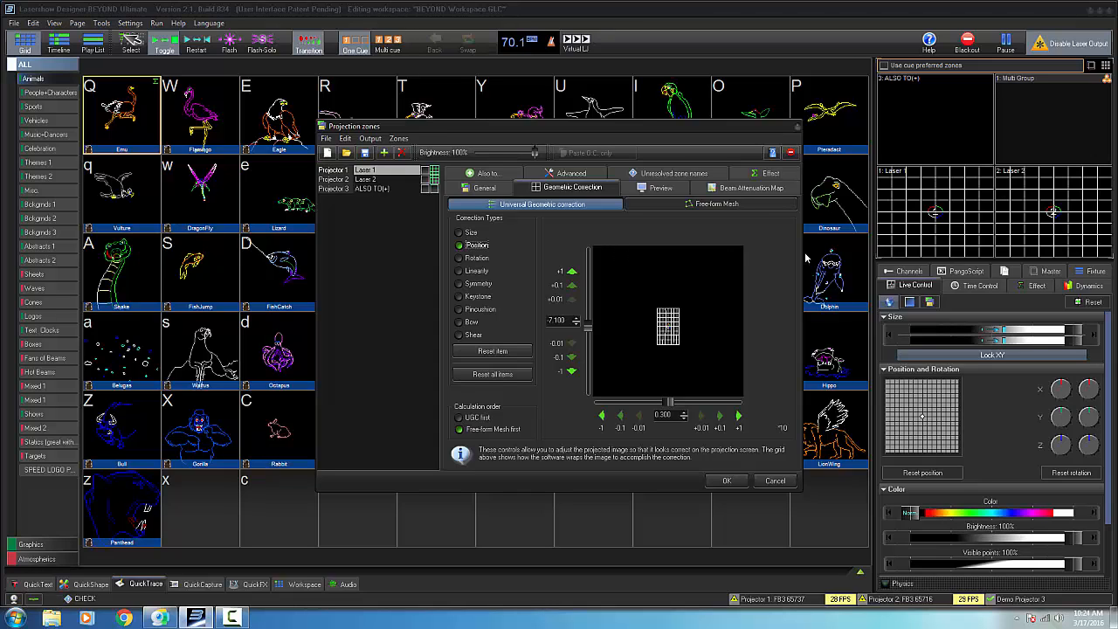
{"action": "left_click", "coordinate": [775, 480]}
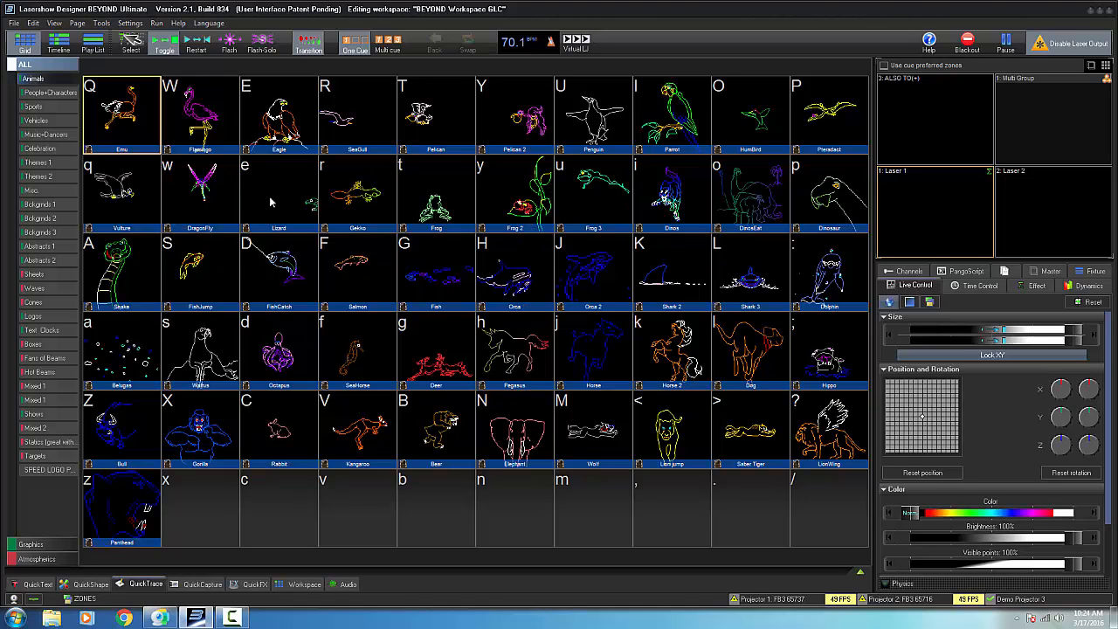
{"action": "left_click", "coordinate": [32, 190]}
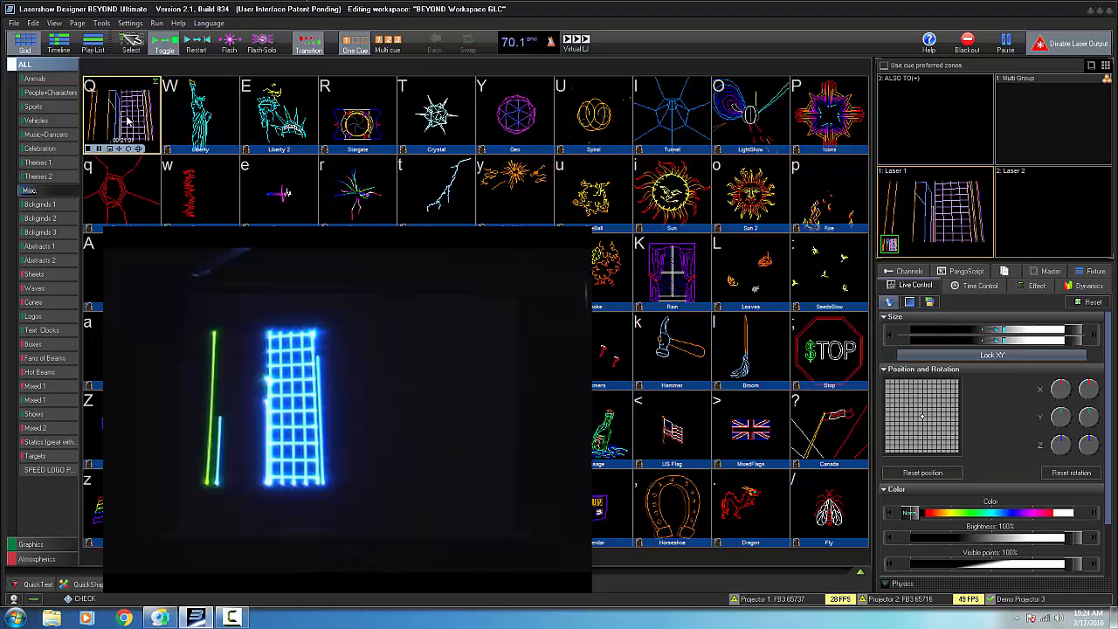
{"action": "left_click", "coordinate": [122, 113]}
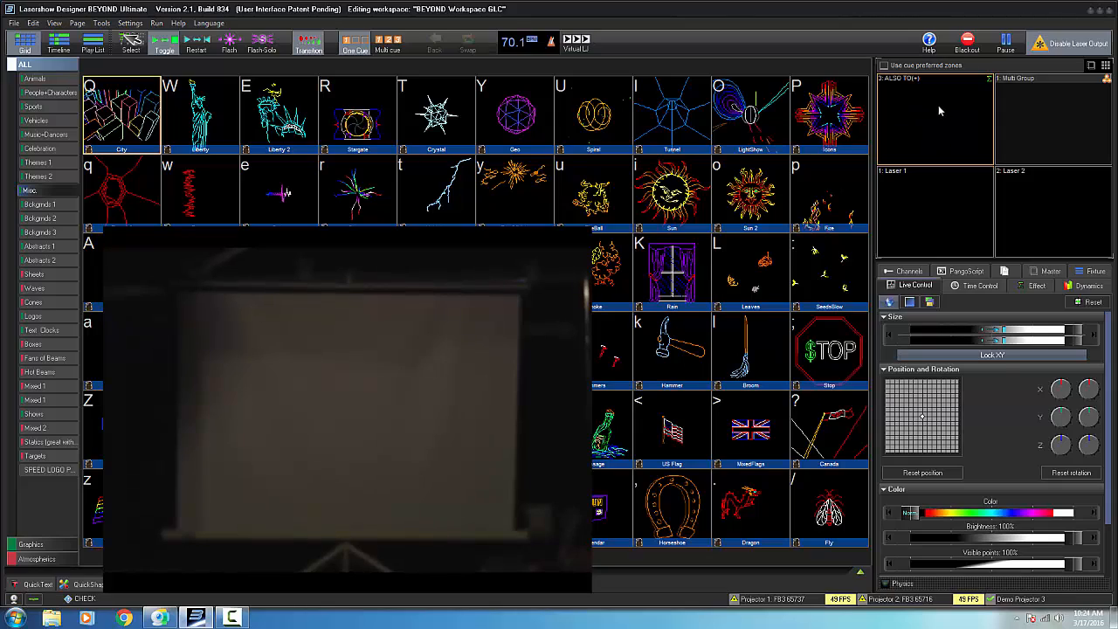
{"action": "left_click", "coordinate": [121, 113]}
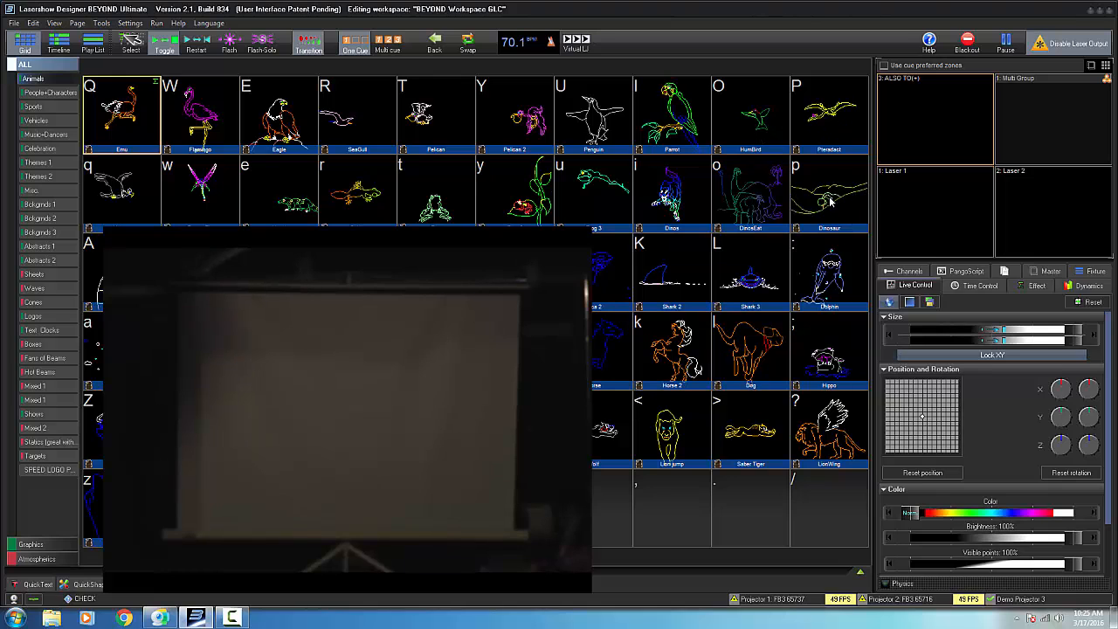
Step: Switch to Multi cue on the SPEED LOGO page and show Laser 2's projection zone settings
{"action": "left_click", "coordinate": [828, 192]}
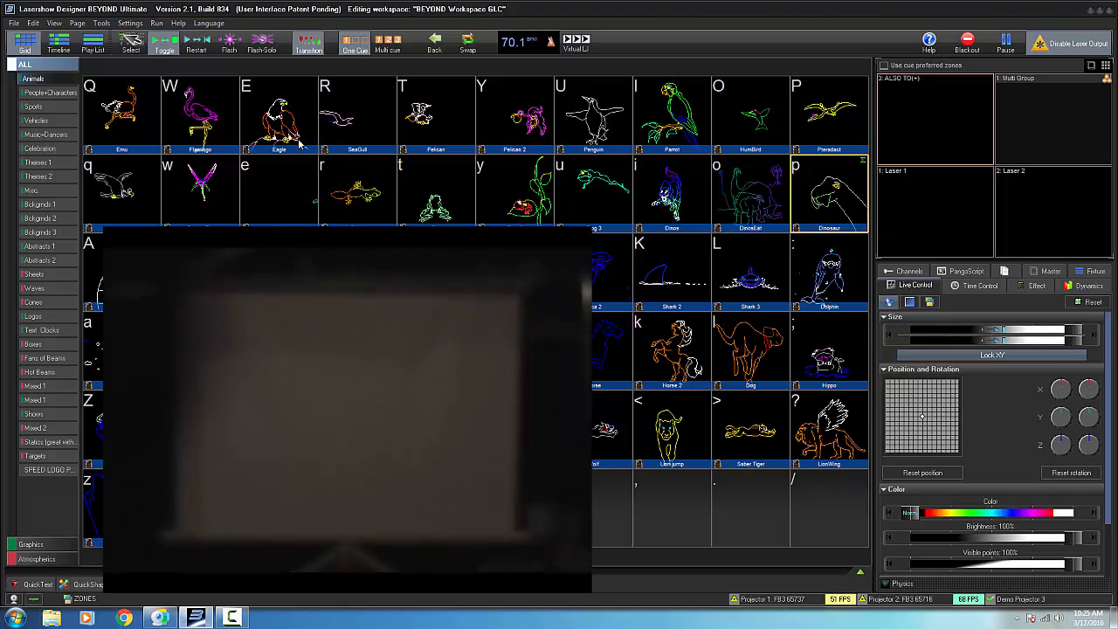
{"action": "left_click", "coordinate": [279, 113]}
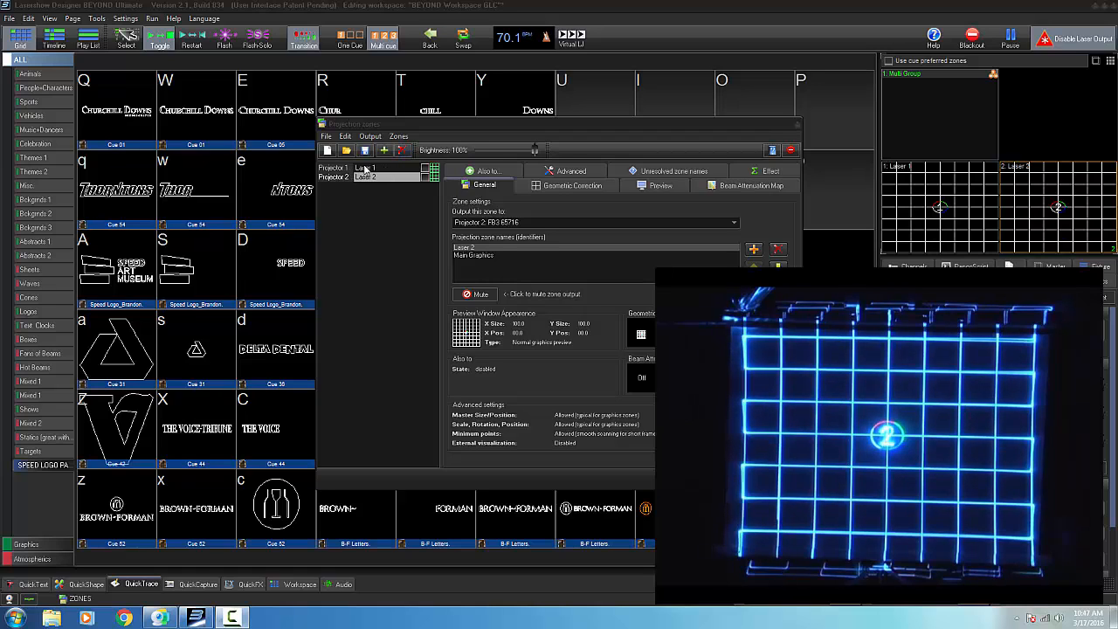
Step: Select Laser 1 in Projection zones and close the window with OK
{"action": "left_click", "coordinate": [367, 167]}
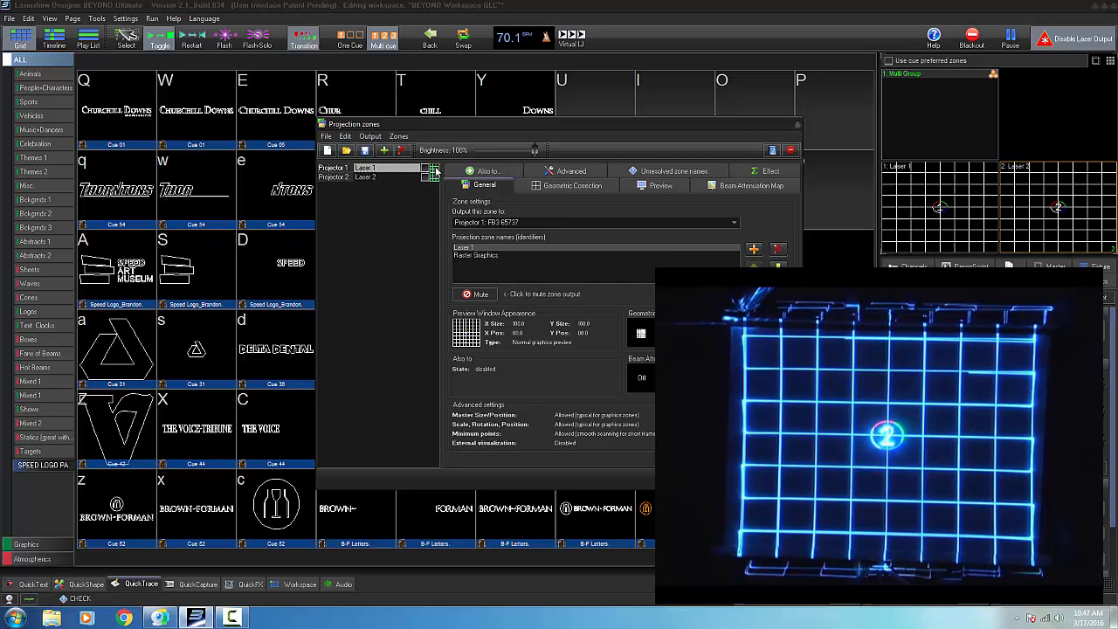
{"action": "left_click", "coordinate": [365, 176]}
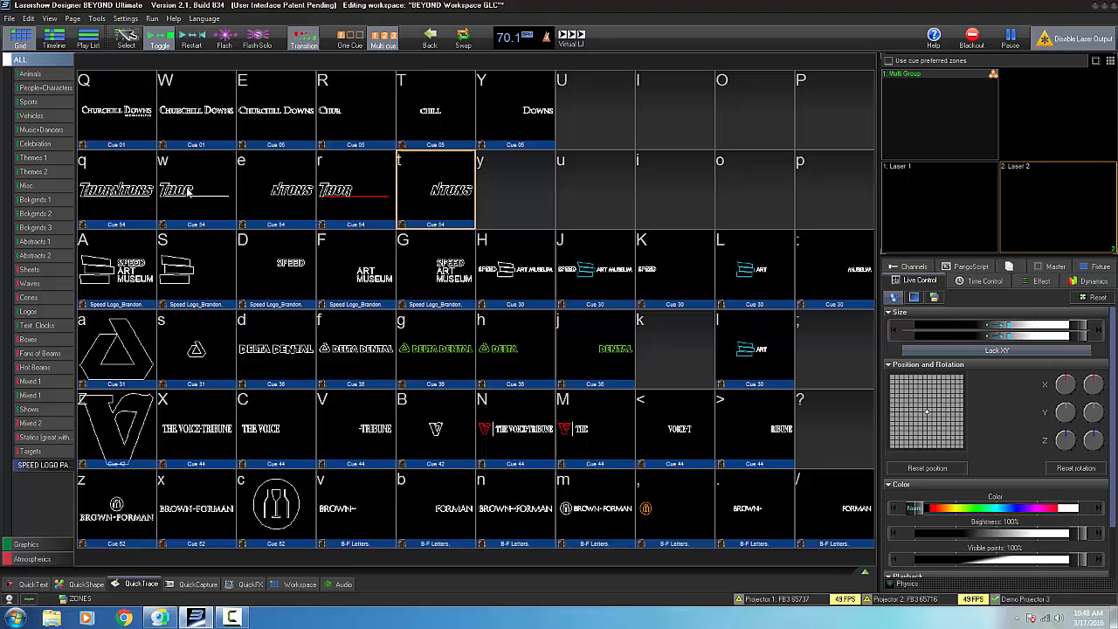
{"action": "mouse_move", "coordinate": [642, 278]}
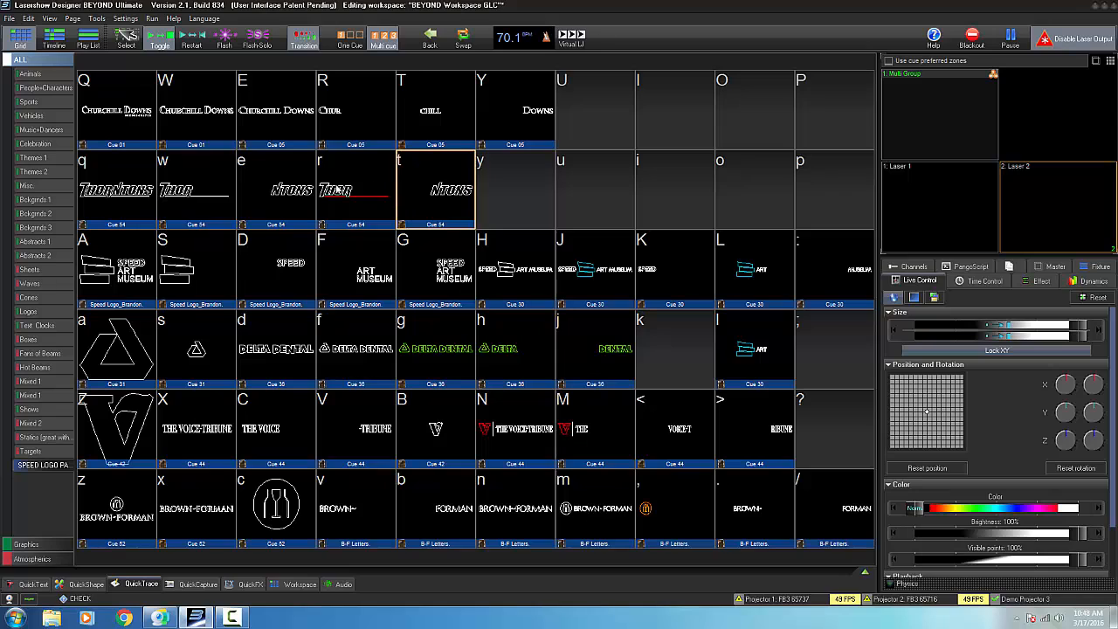
{"action": "mouse_move", "coordinate": [209, 186]}
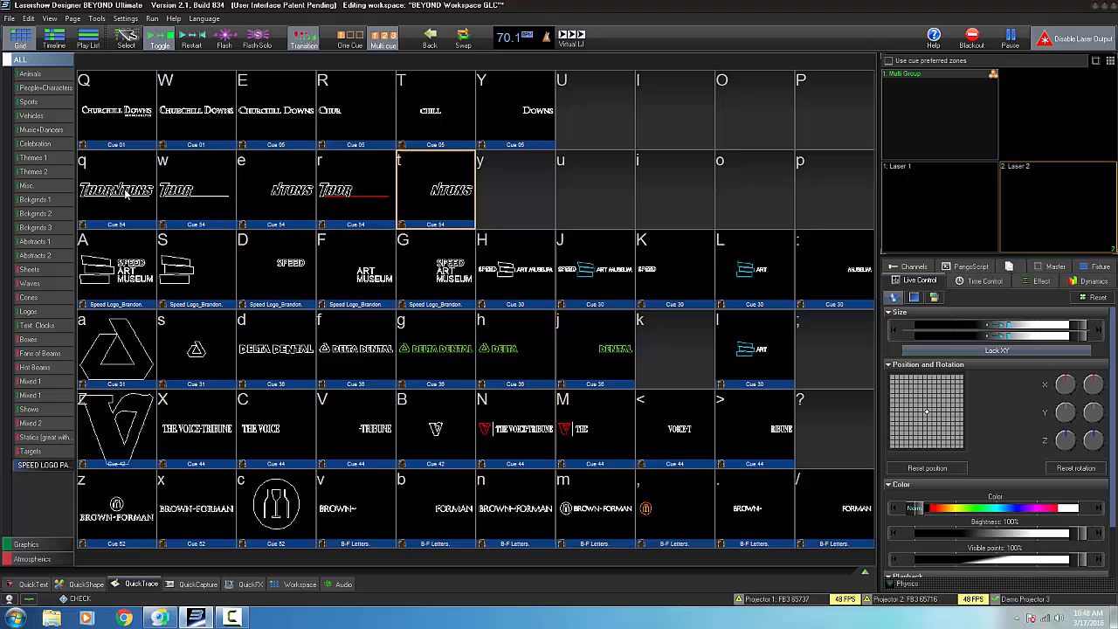
Step: Inspect cue q's full THORNTONS logo in Edit Frames (Simple), then cancel without changes
{"action": "right_click", "coordinate": [117, 188]}
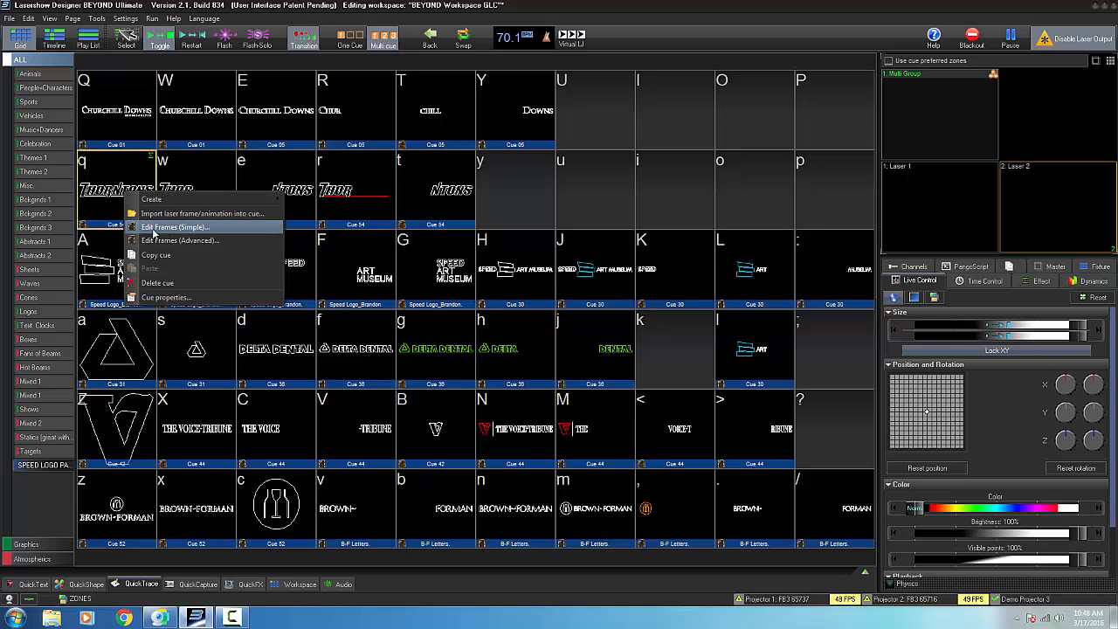
{"action": "left_click", "coordinate": [175, 227]}
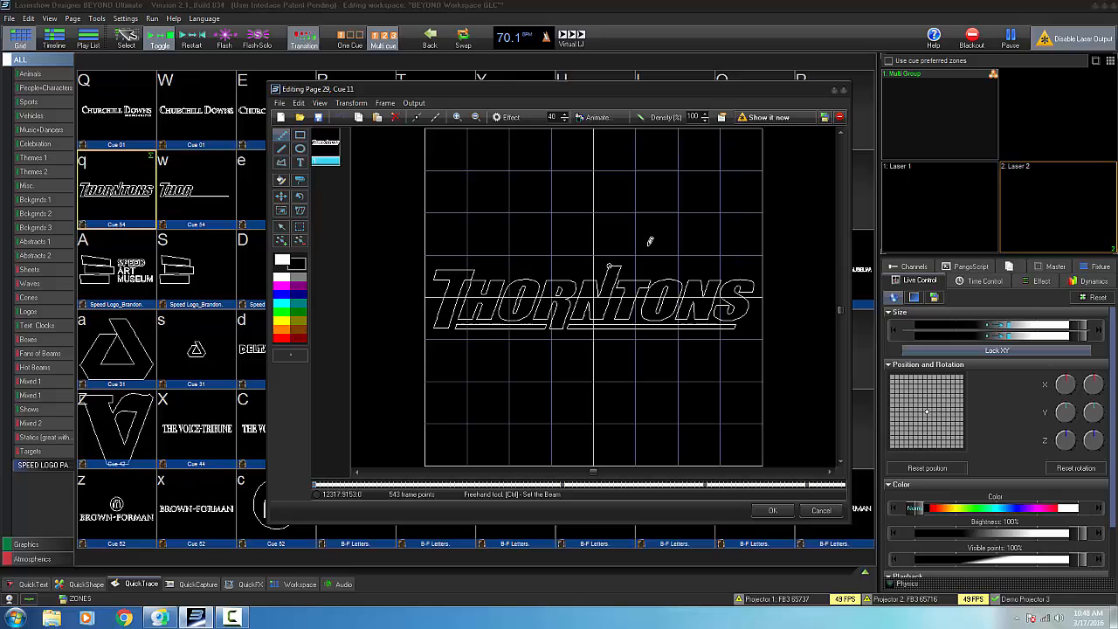
{"action": "mouse_move", "coordinate": [783, 318]}
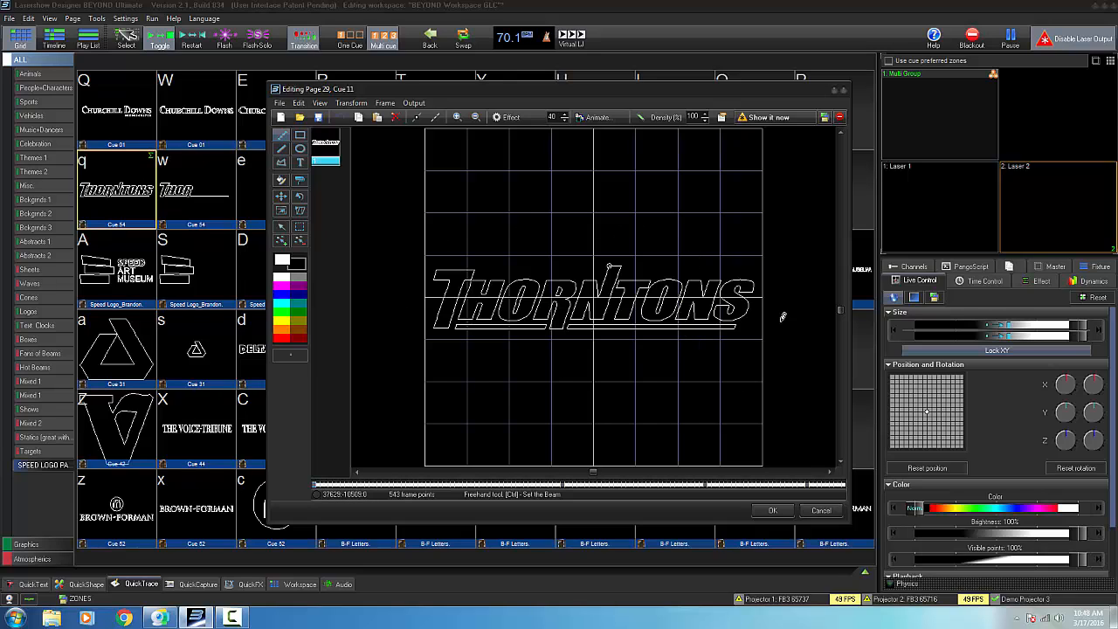
{"action": "mouse_move", "coordinate": [574, 231]}
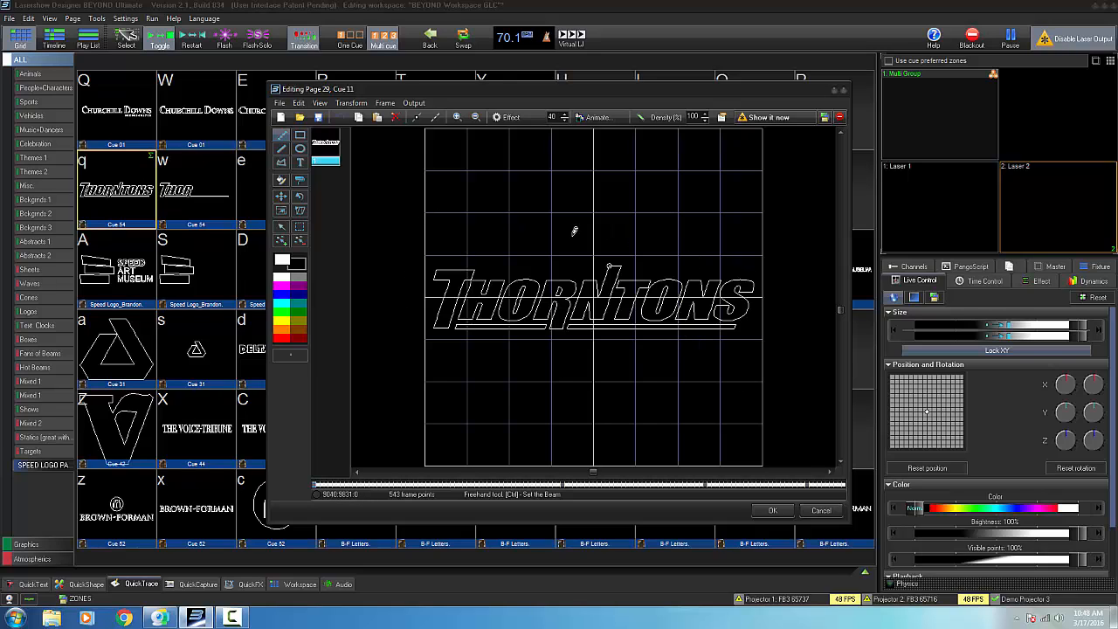
{"action": "mouse_move", "coordinate": [688, 396]}
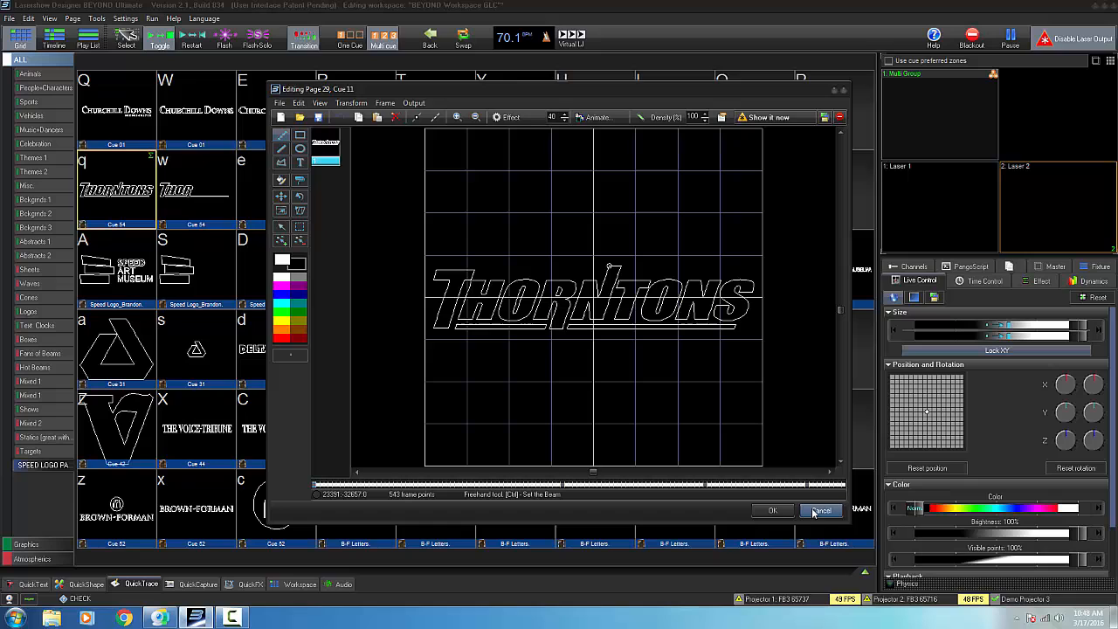
{"action": "left_click", "coordinate": [820, 510]}
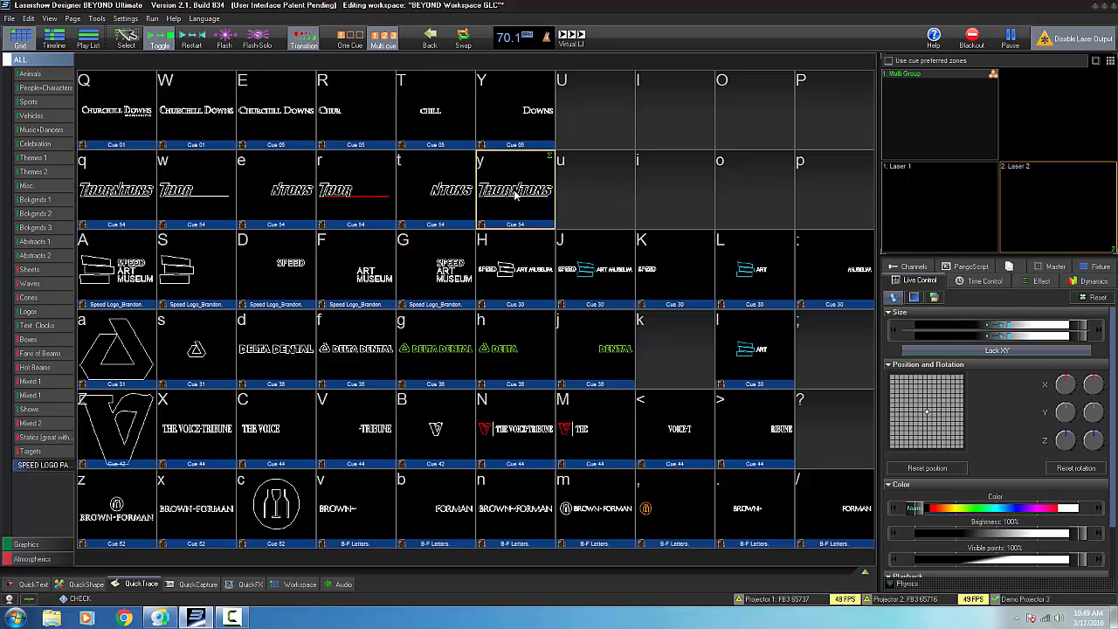
{"action": "right_click", "coordinate": [515, 190]}
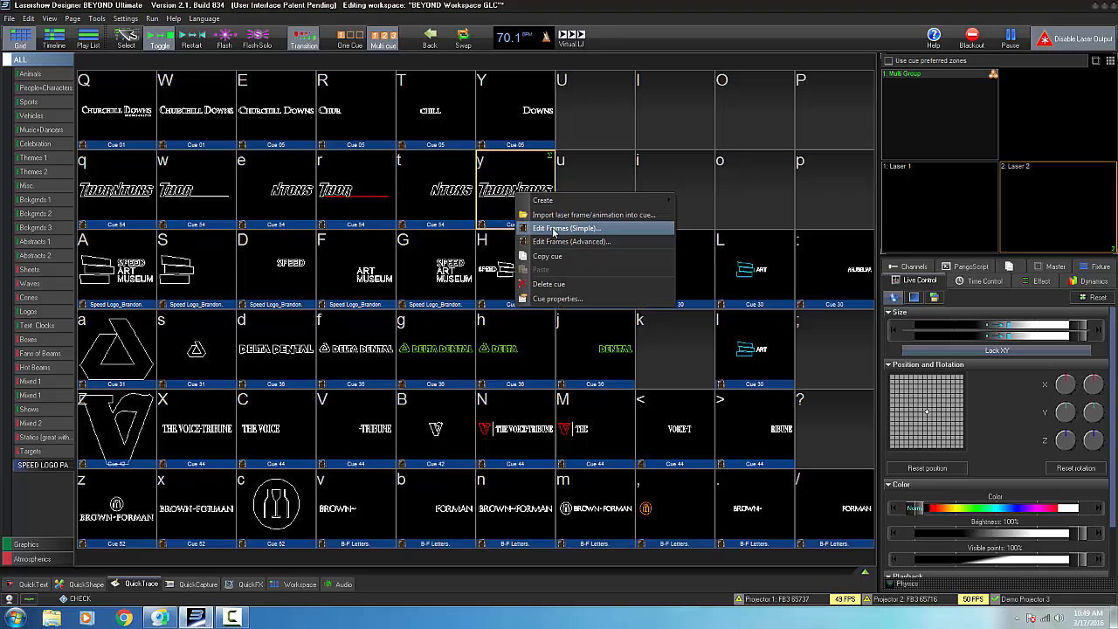
{"action": "left_click", "coordinate": [567, 229]}
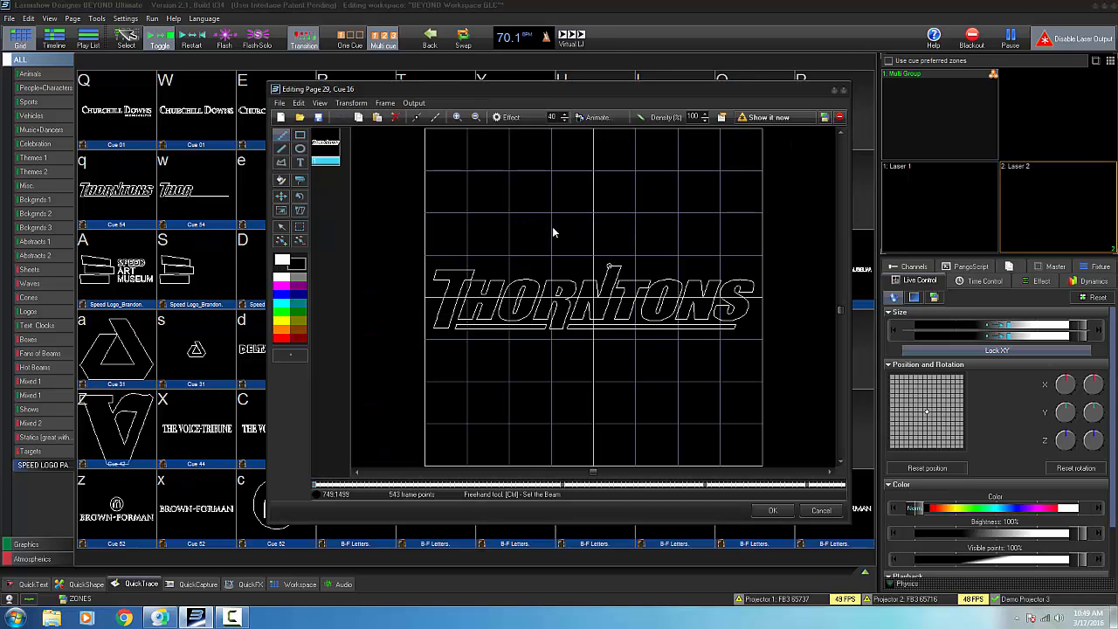
{"action": "left_click", "coordinate": [300, 227]}
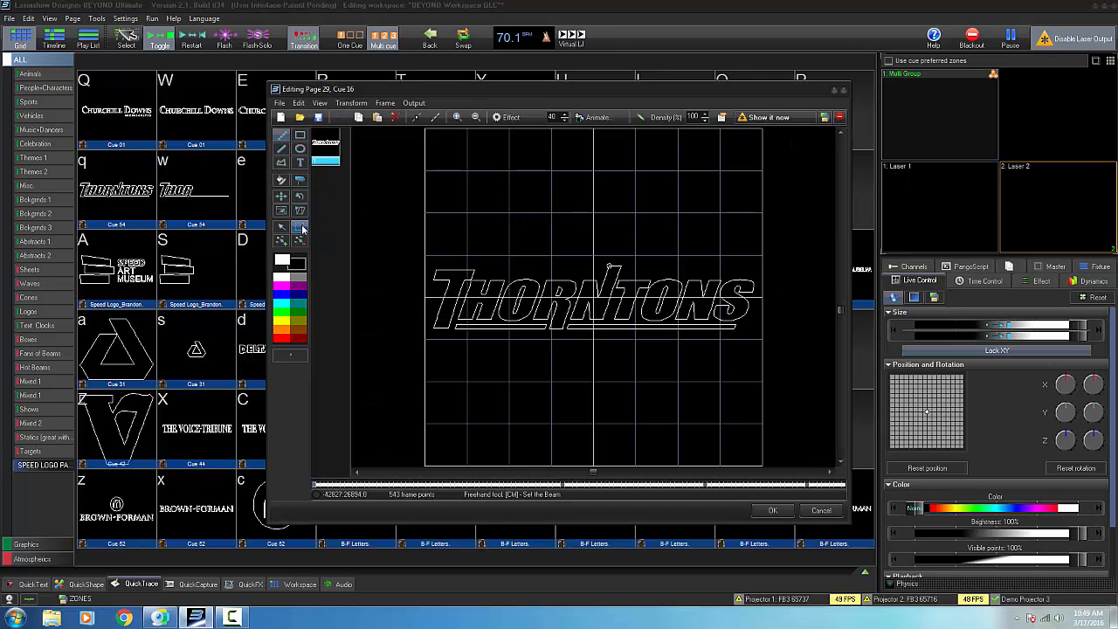
{"action": "mouse_move", "coordinate": [300, 228]}
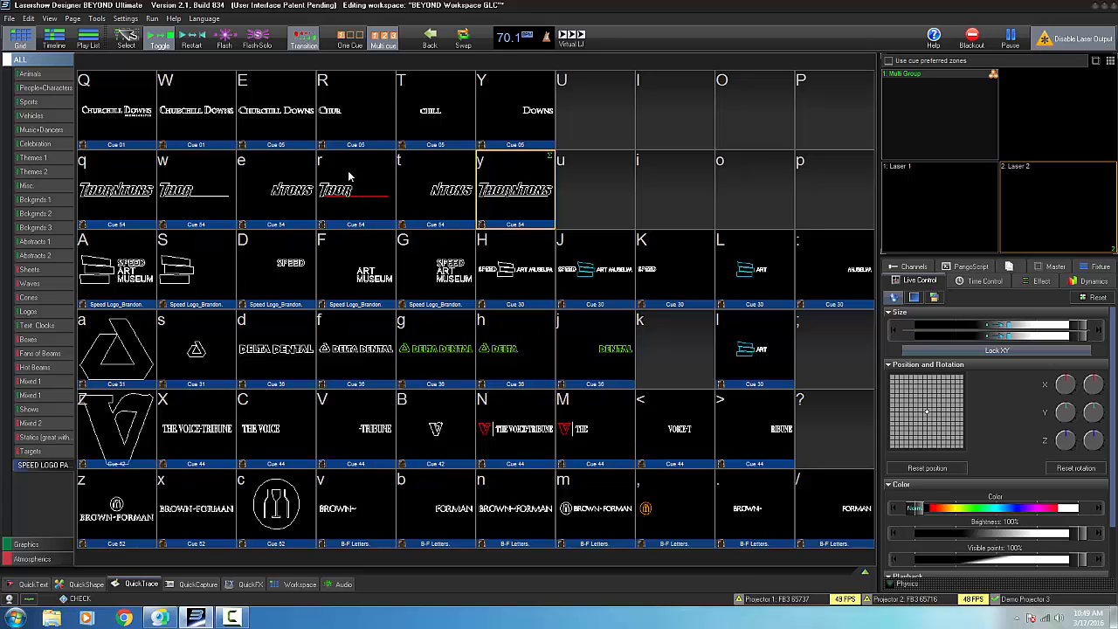
{"action": "mouse_move", "coordinate": [240, 187]}
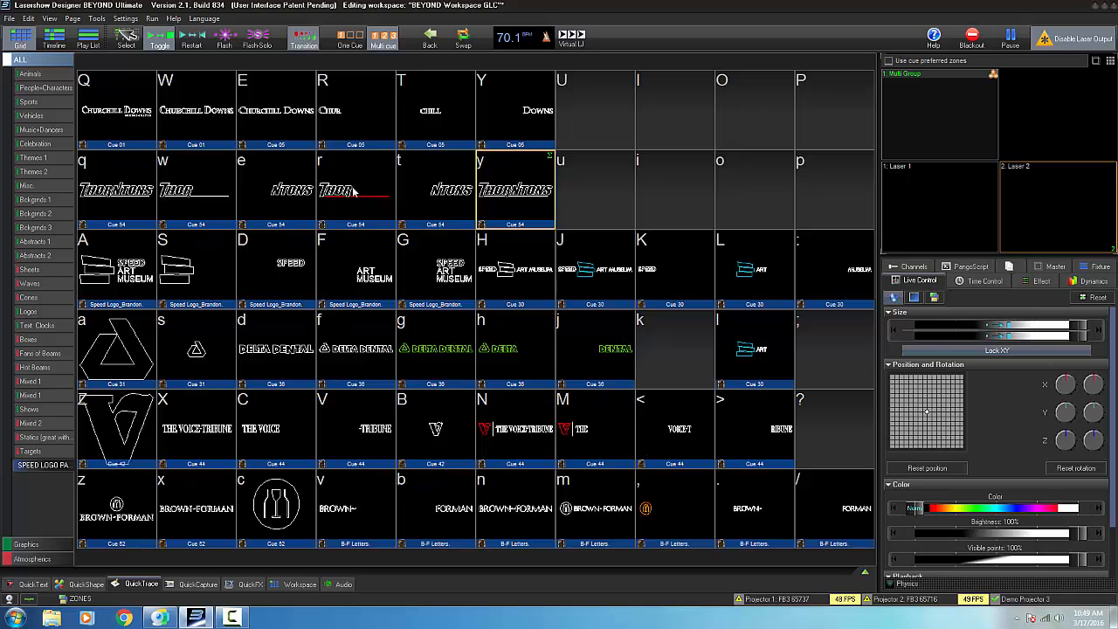
{"action": "mouse_move", "coordinate": [365, 178]}
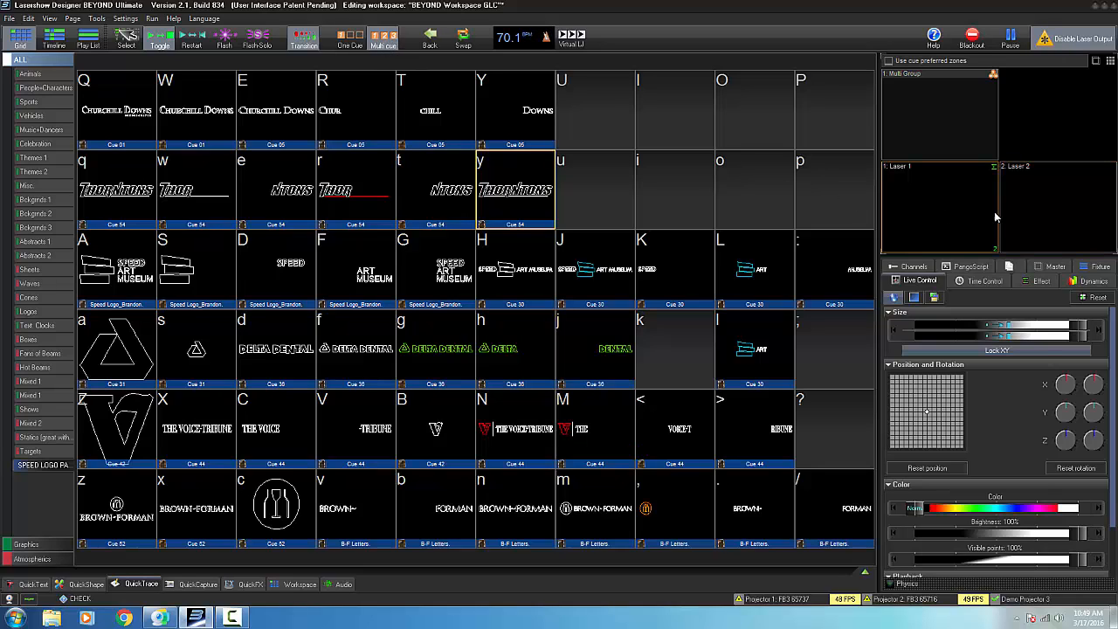
Step: Play cue r (THOR) on Laser 1 and cue t (NTONS) on Laser 2 to form THORNTONS
{"action": "left_click", "coordinate": [354, 188]}
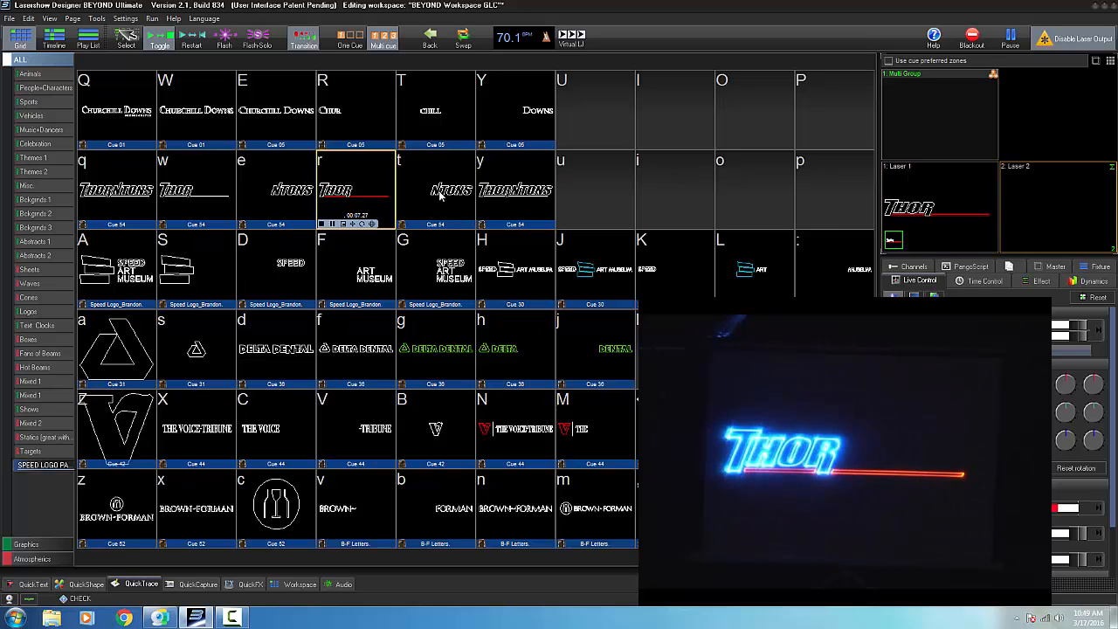
{"action": "left_click", "coordinate": [435, 189]}
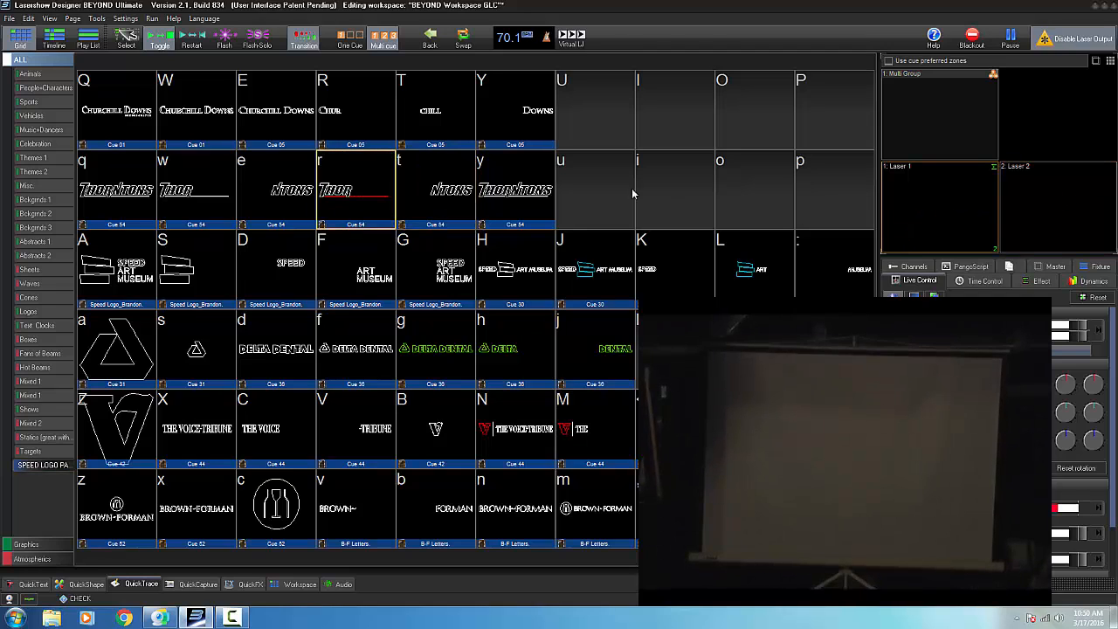
{"action": "left_click", "coordinate": [116, 189]}
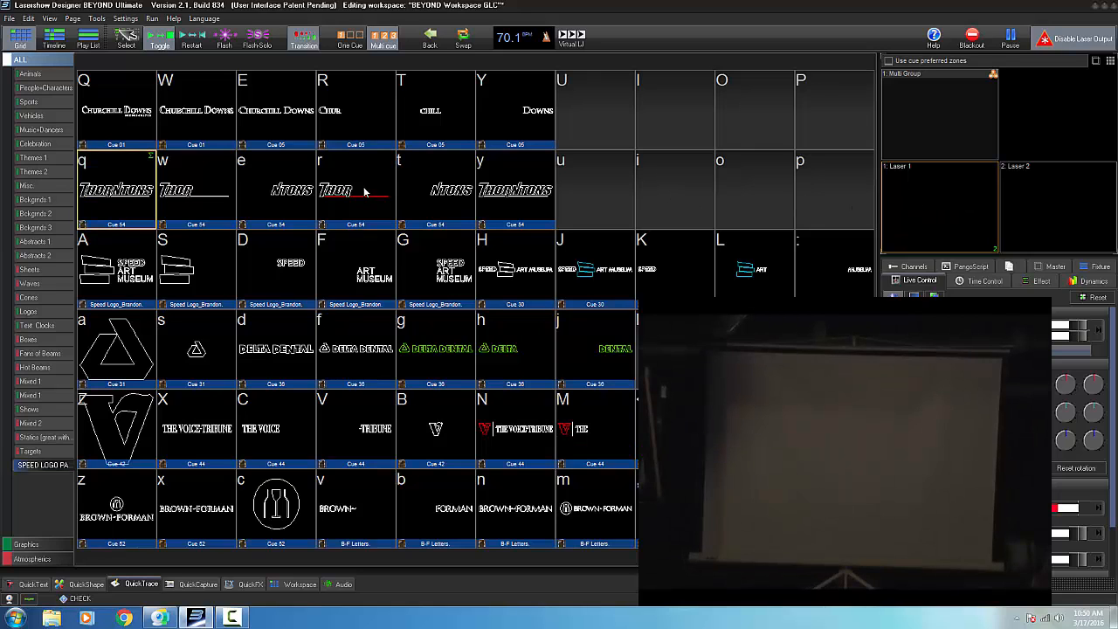
{"action": "left_click", "coordinate": [354, 190]}
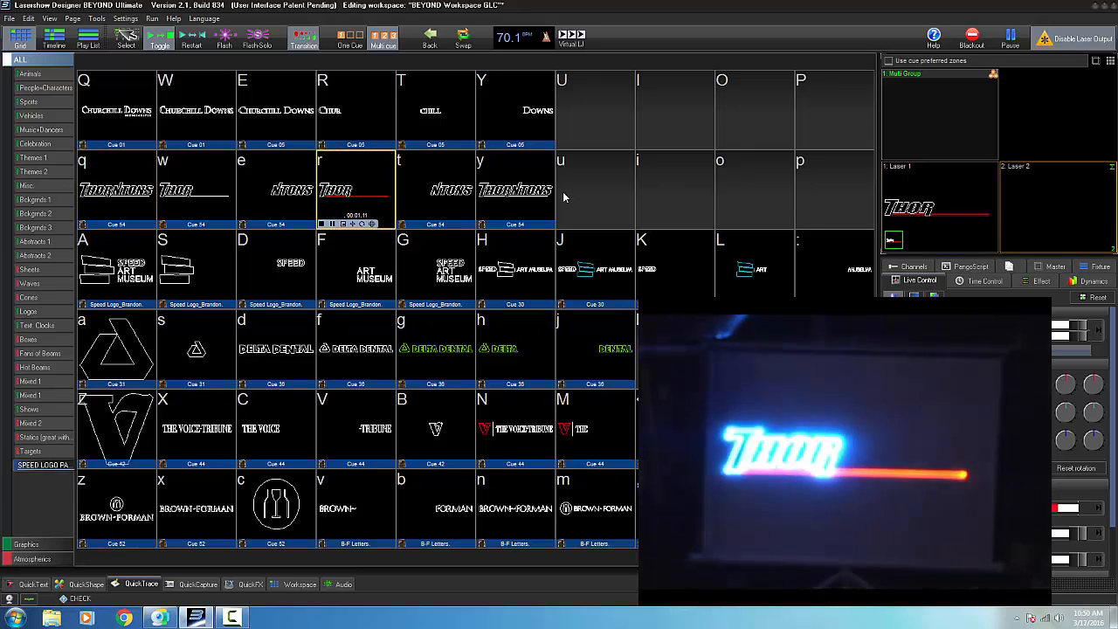
{"action": "left_click", "coordinate": [435, 190]}
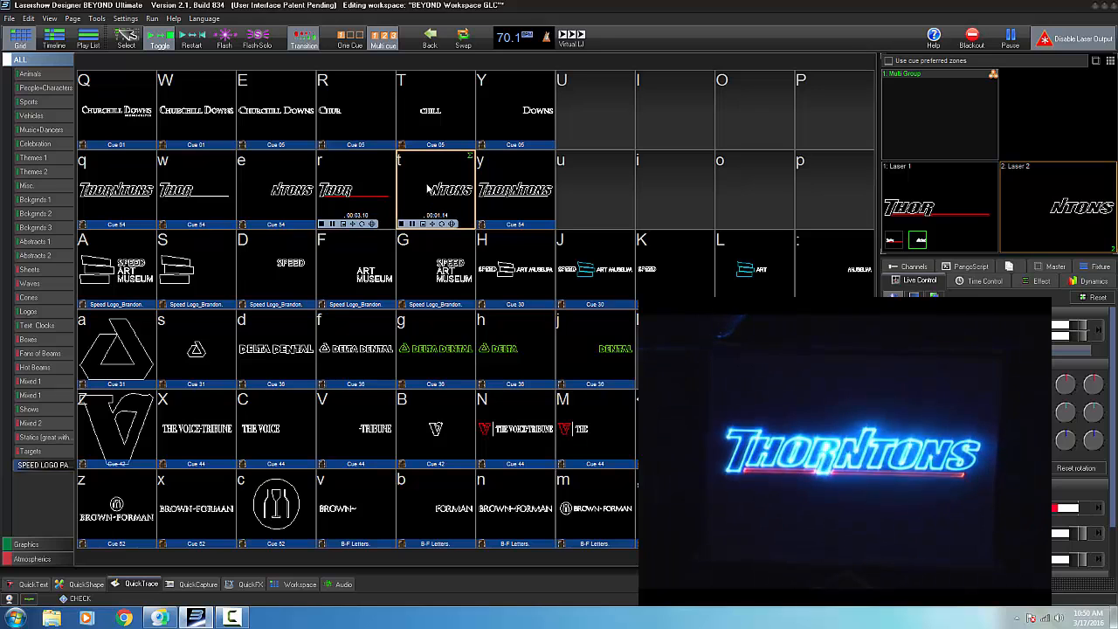